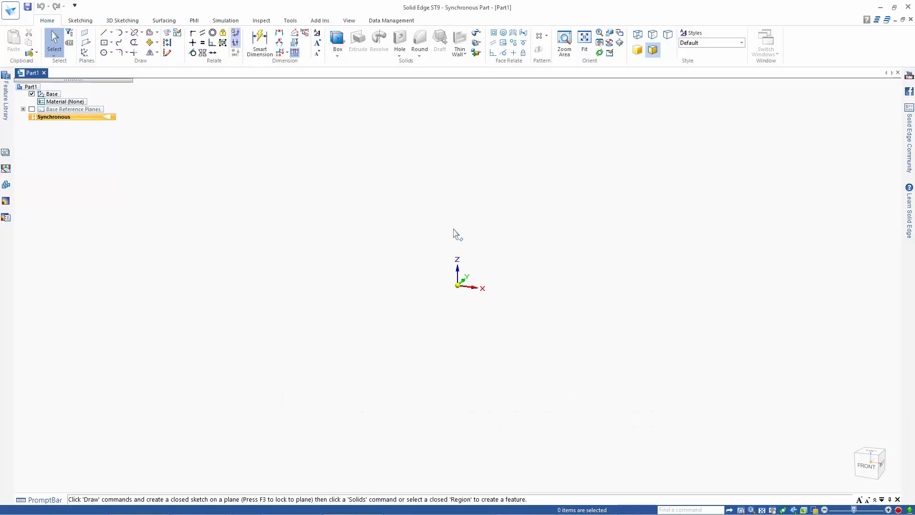
pyautogui.moveTo(266, 165)
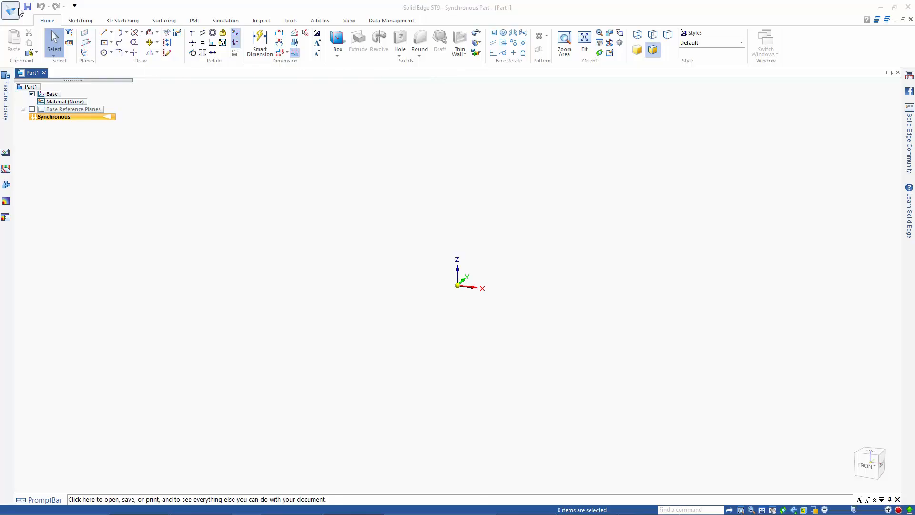
# Review the default start environment for new parts in the general Solid Edge options
pyautogui.click(9, 7)
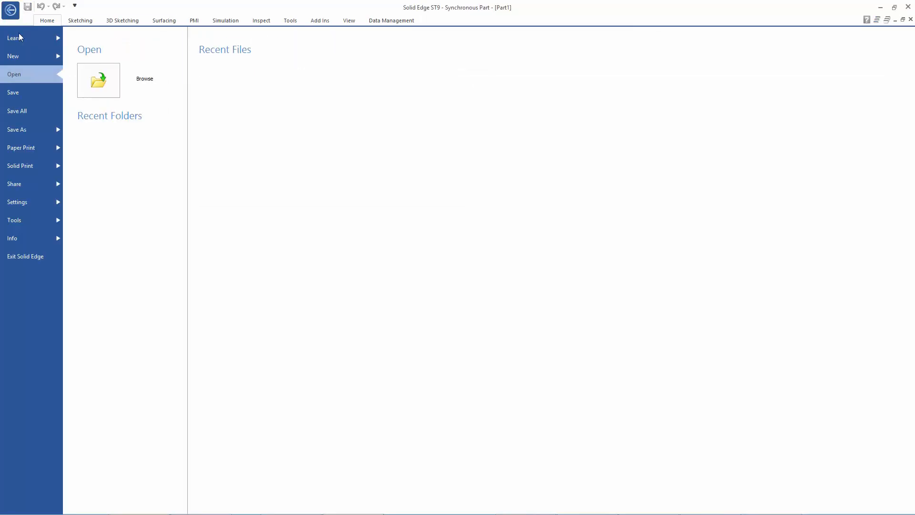
pyautogui.click(17, 202)
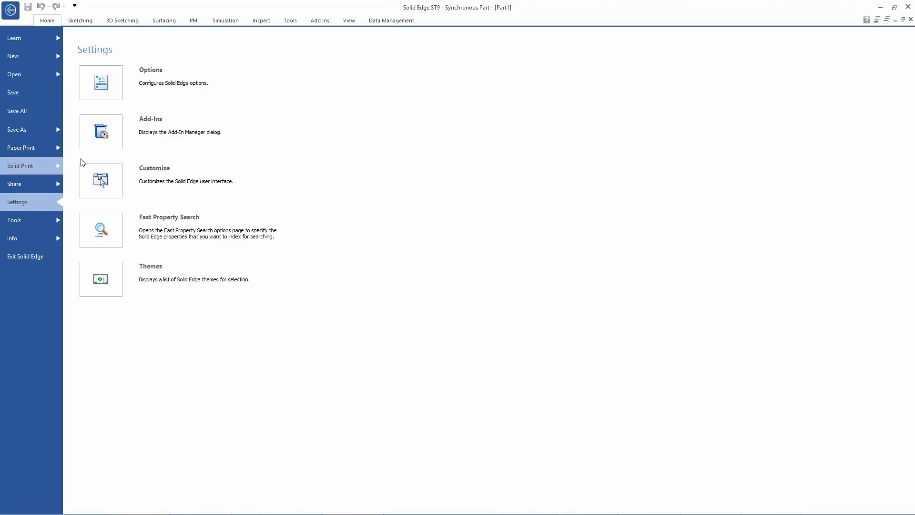
pyautogui.click(100, 82)
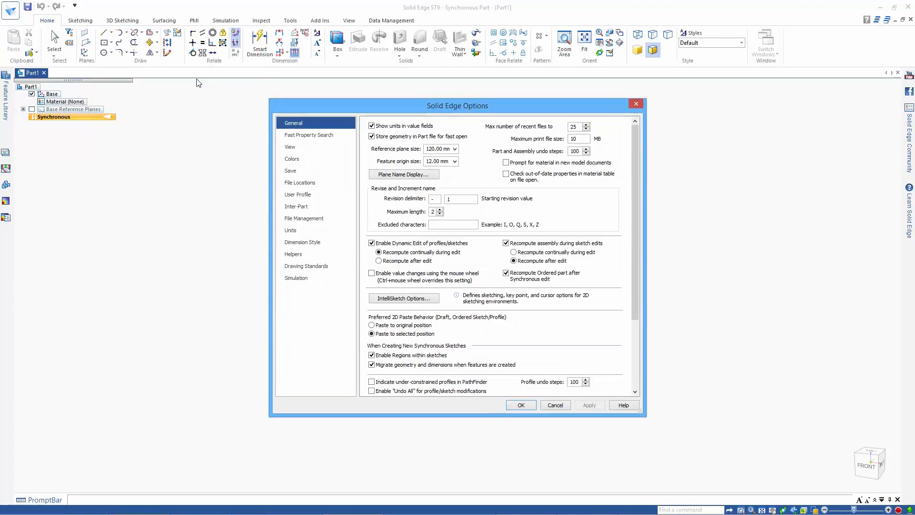
pyautogui.click(293, 253)
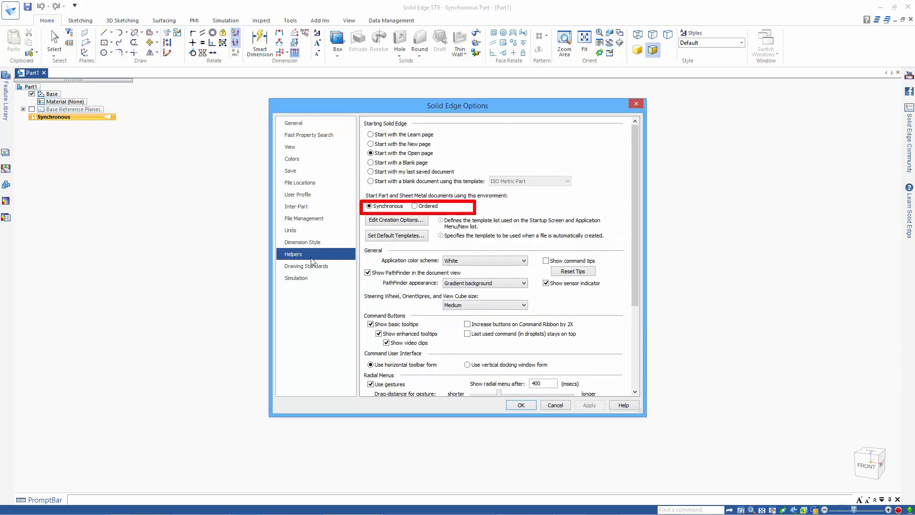
pyautogui.click(520, 404)
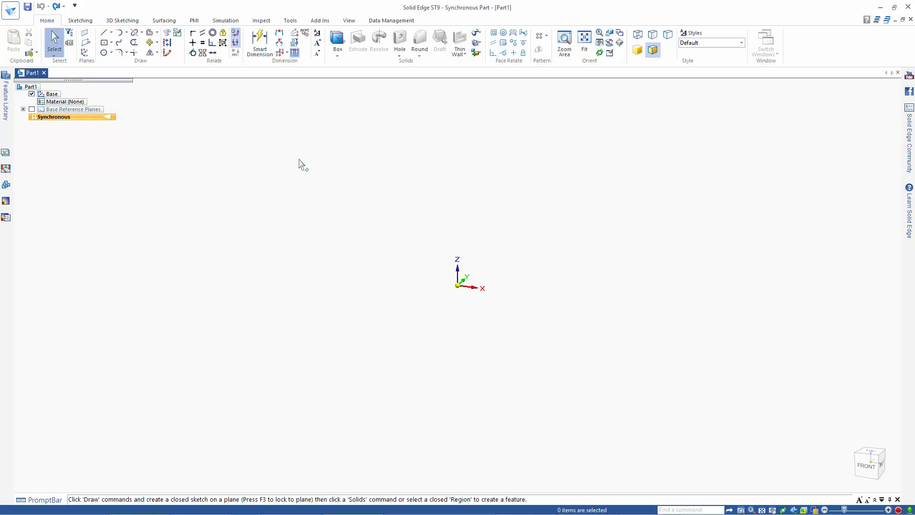
# Sketch a rectangle on a base plane and extrude it into the box Protrusion 1
pyautogui.click(105, 43)
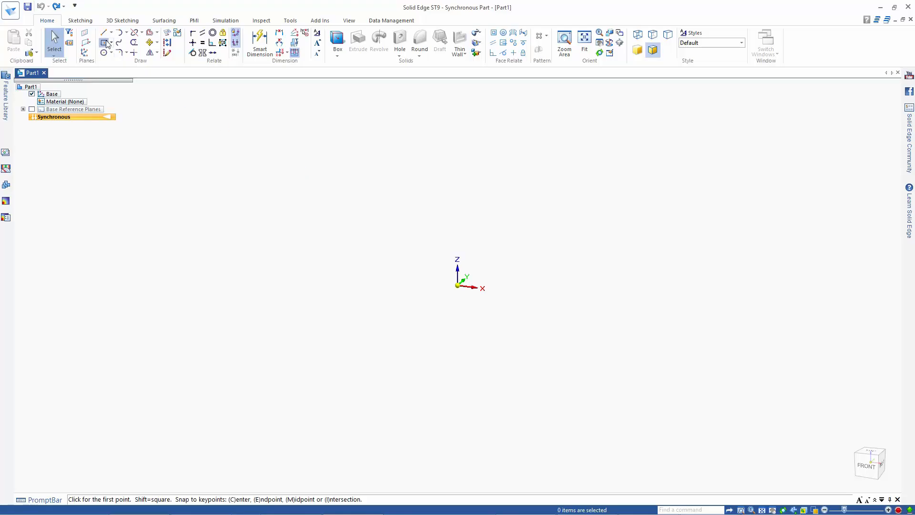
pyautogui.click(104, 42)
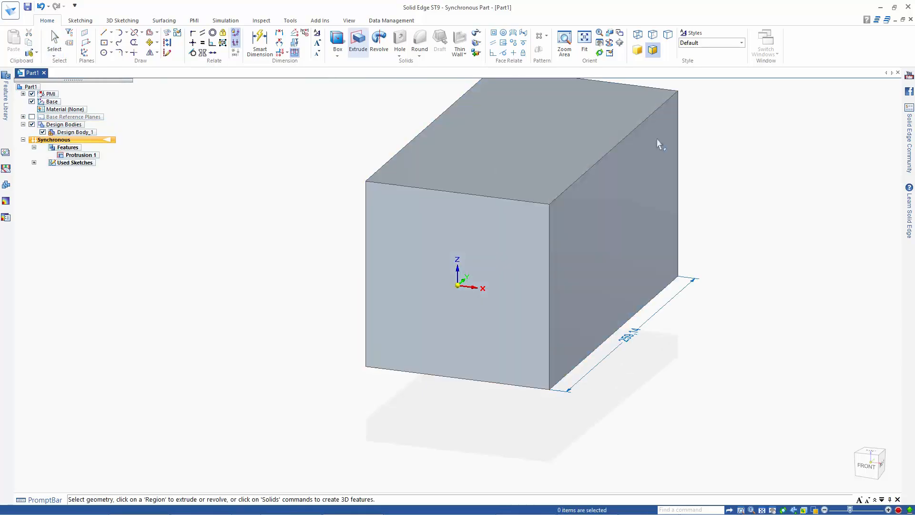
pyautogui.moveTo(41, 170)
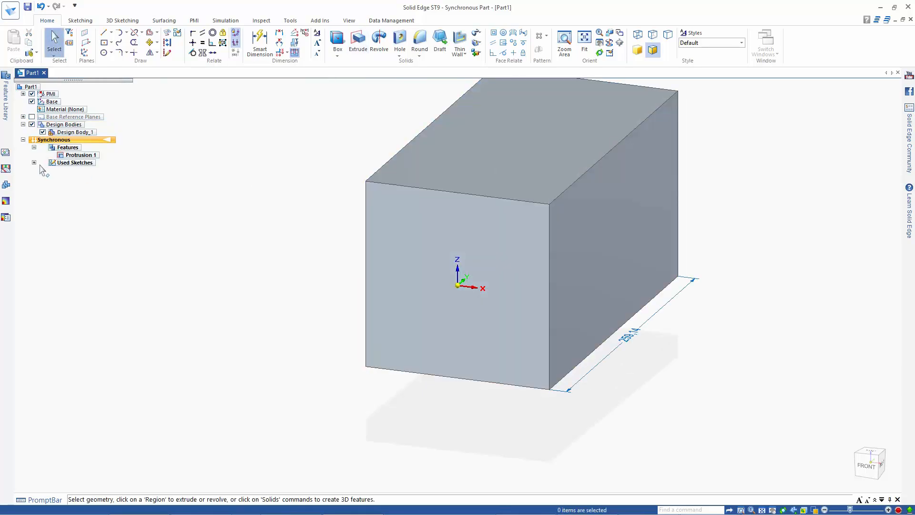
# Sketch rectangle Sketch 3 on the front face past the left edge, then hide it
pyautogui.click(69, 162)
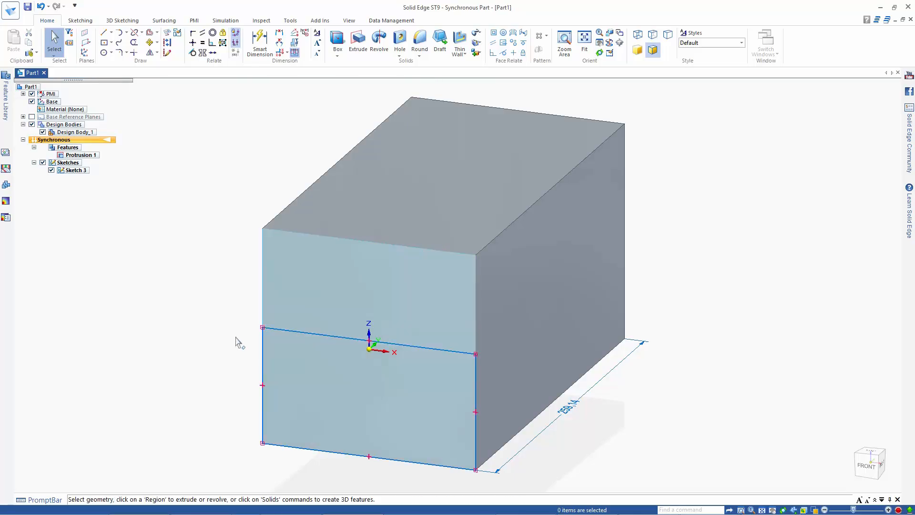
pyautogui.click(262, 385)
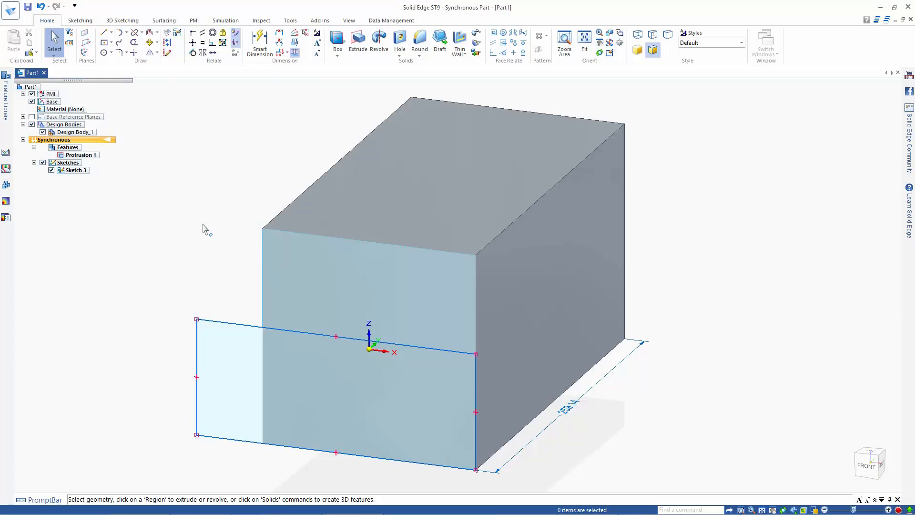
pyautogui.moveTo(50, 175)
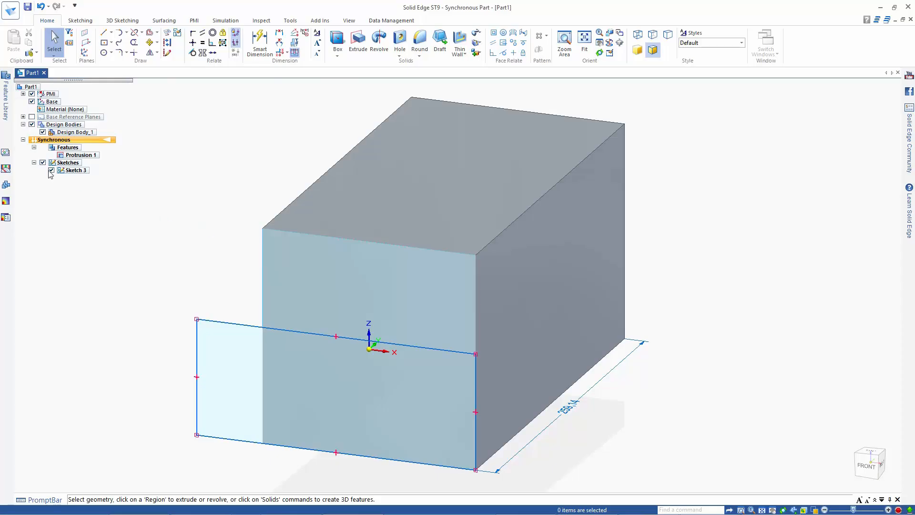
pyautogui.click(43, 163)
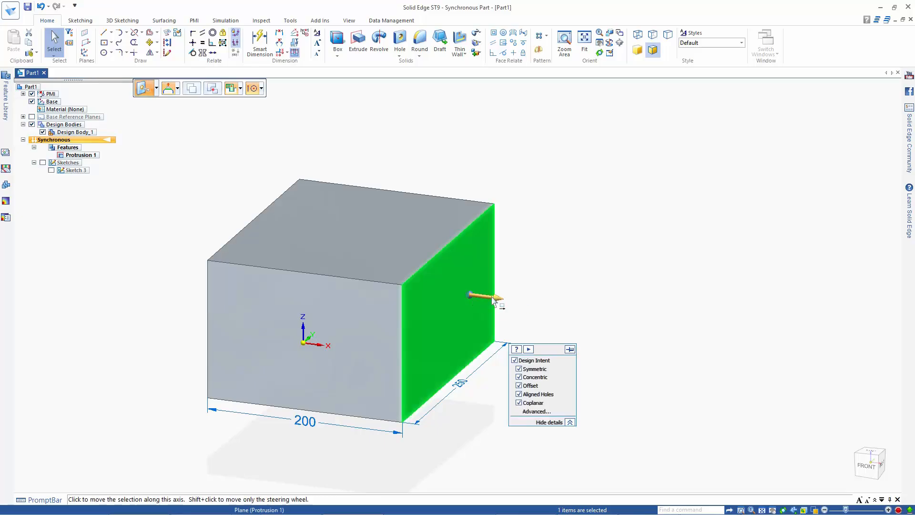
# Pull the right face outward so the box length becomes 319,67
pyautogui.moveTo(493, 298); pyautogui.dragTo(520, 339)
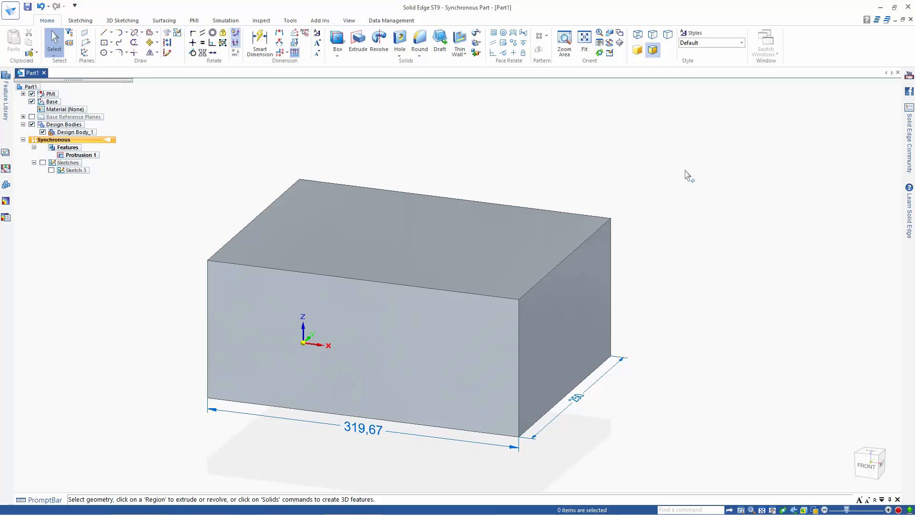
pyautogui.moveTo(467, 157)
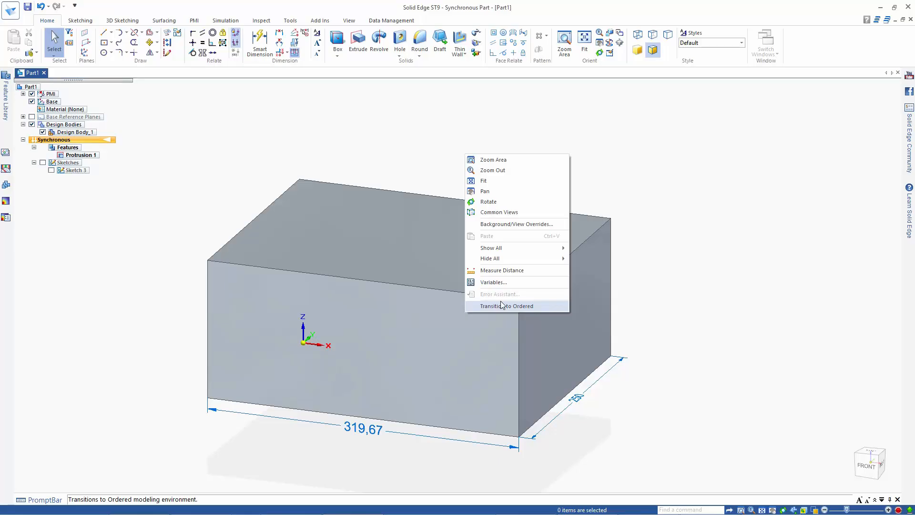
# Transition to Ordered and close a rectangular extrude profile on the front face
pyautogui.click(506, 306)
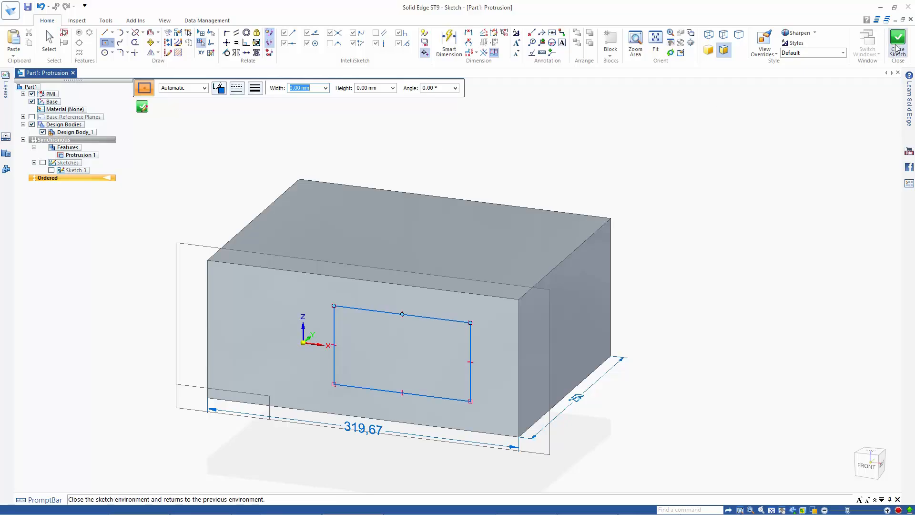
pyautogui.click(898, 40)
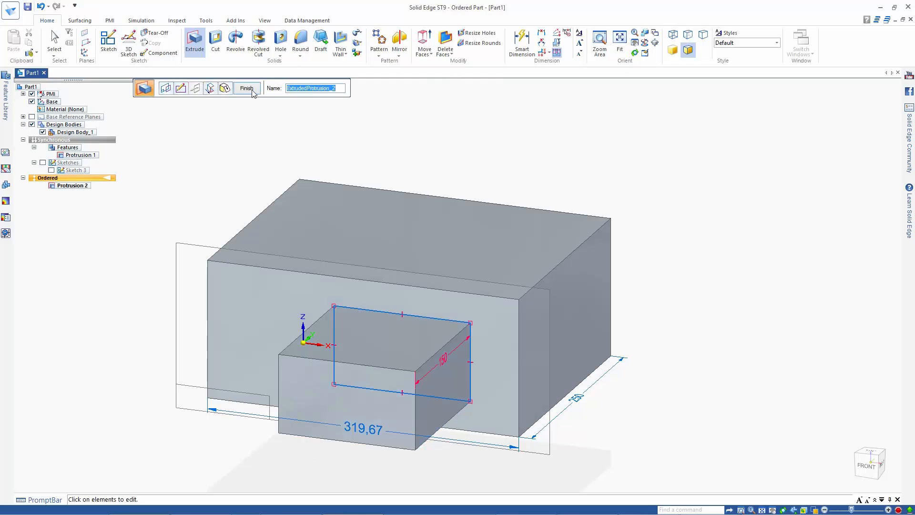
# Finish the ordered Protrusion 2 extruding outward from the front face
pyautogui.click(246, 88)
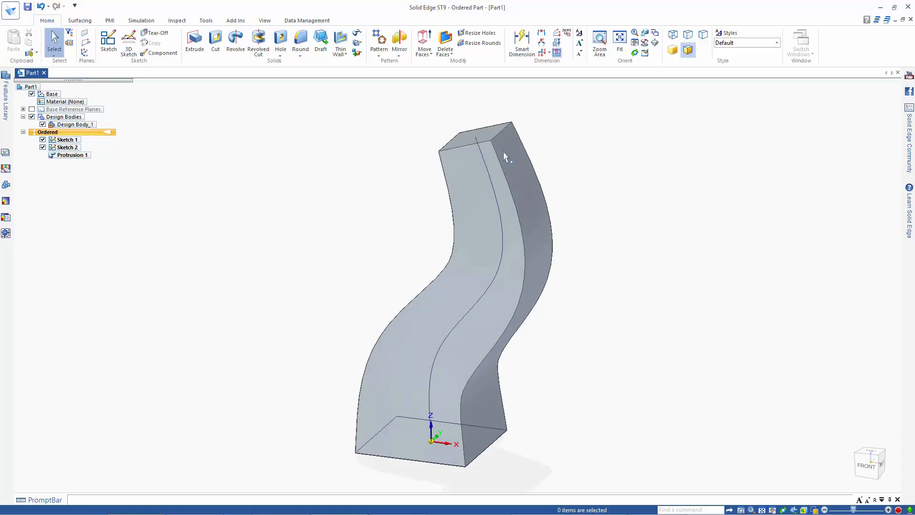
pyautogui.moveTo(708, 192)
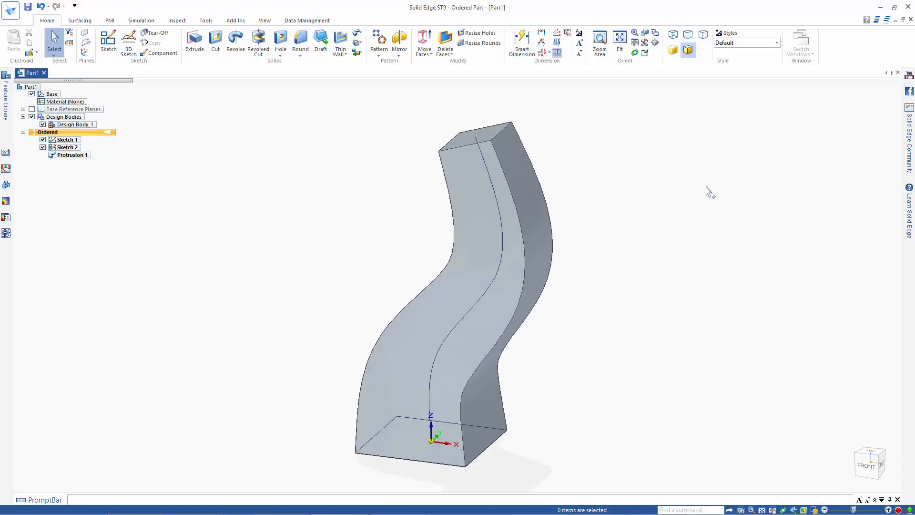